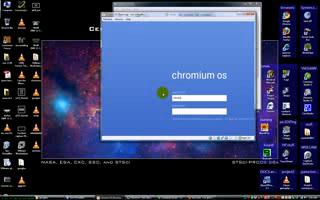
type("someone@gmail.com")
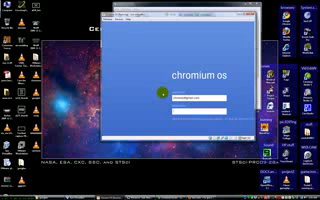